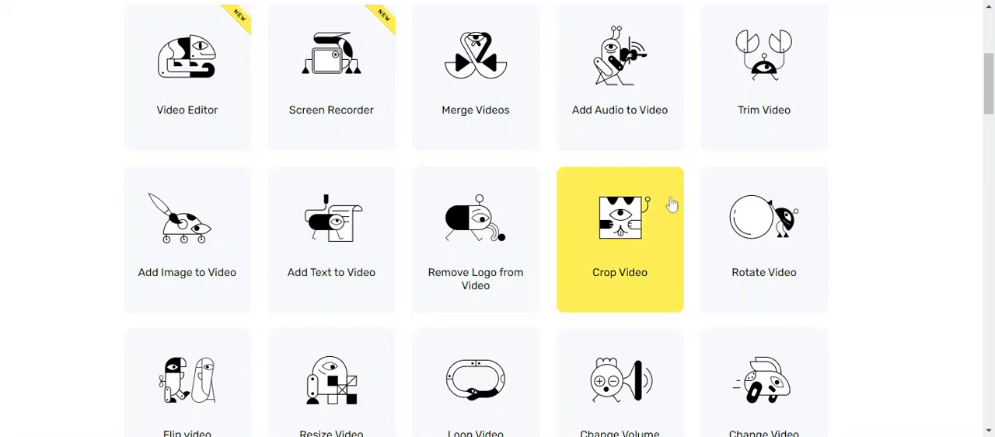
{"action": "mouse_move", "coordinate": [883, 171]}
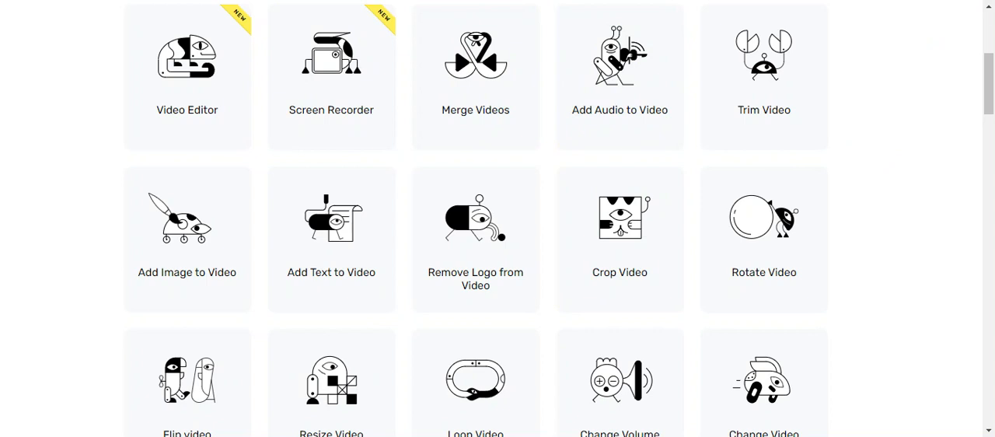
{"action": "mouse_move", "coordinate": [187, 62]}
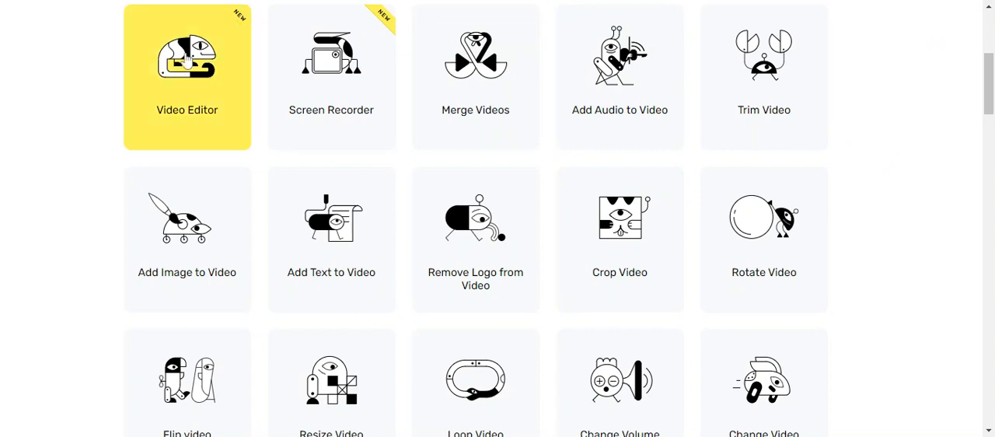
{"action": "mouse_move", "coordinate": [187, 239]}
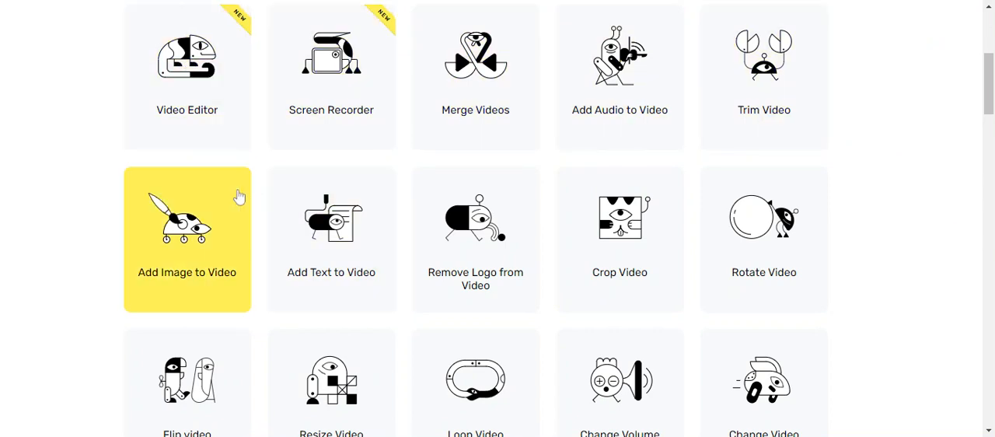
{"action": "mouse_move", "coordinate": [330, 76]}
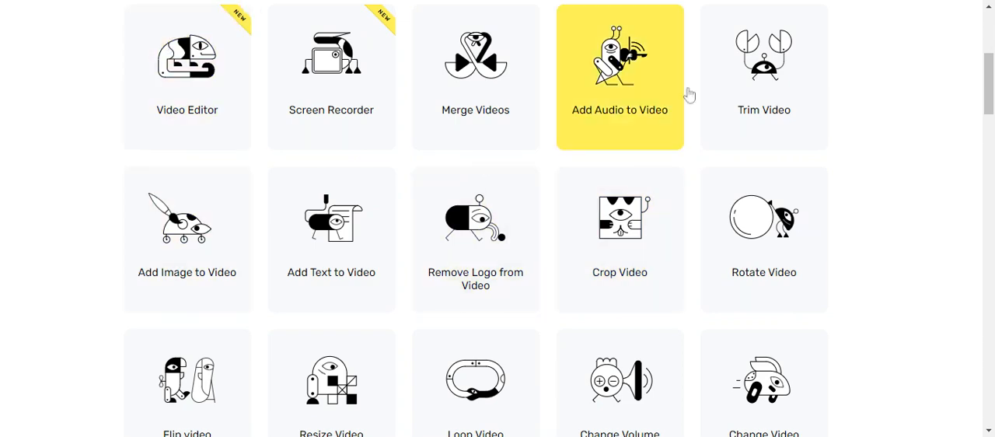
{"action": "mouse_move", "coordinate": [331, 74]}
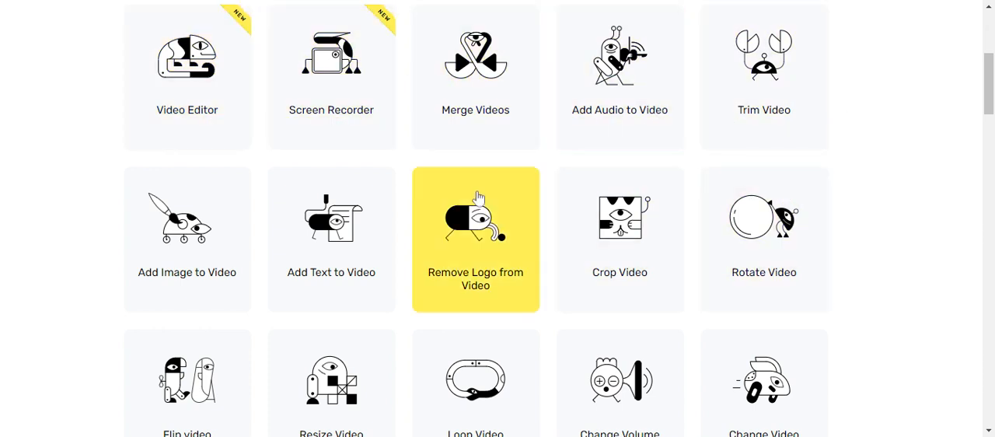
{"action": "mouse_move", "coordinate": [317, 163]}
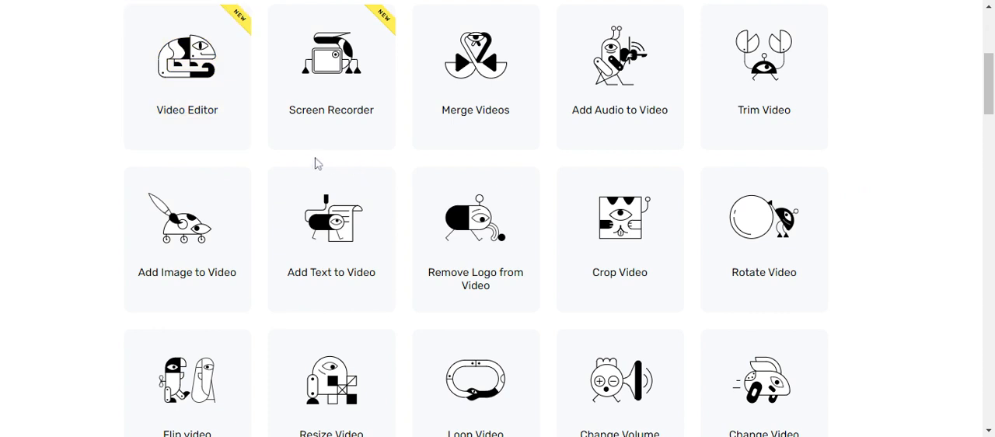
{"action": "mouse_move", "coordinate": [397, 159]}
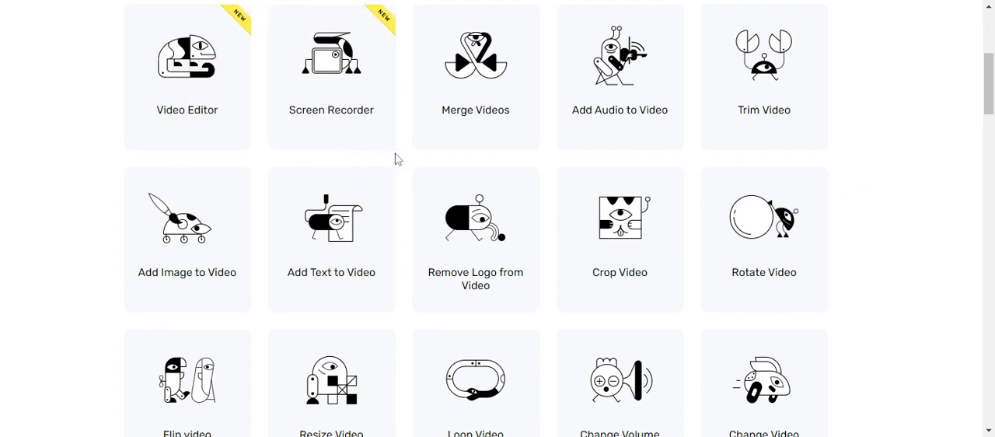
{"action": "mouse_move", "coordinate": [619, 76]}
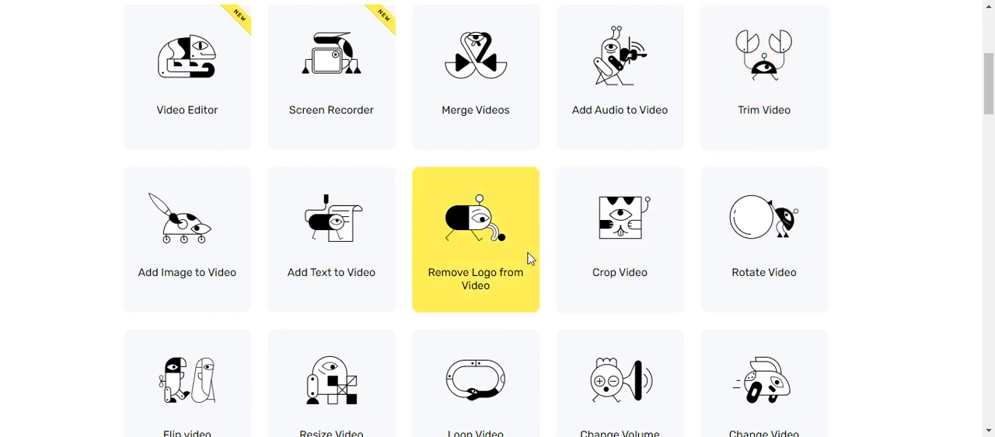
{"action": "mouse_move", "coordinate": [331, 239]}
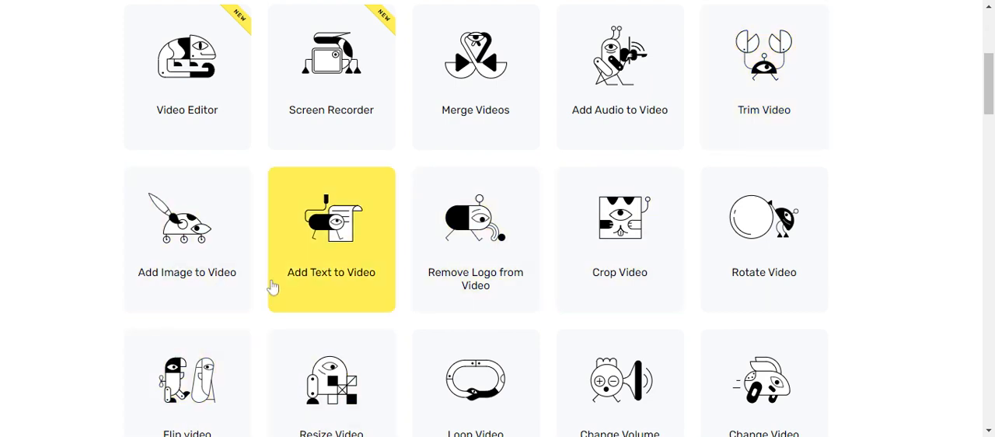
- Load 'Locating open and freen edtech tools.mkv' into the Resize Video tool
{"action": "scroll", "scroll_direction": "down", "scroll_amount": 3}
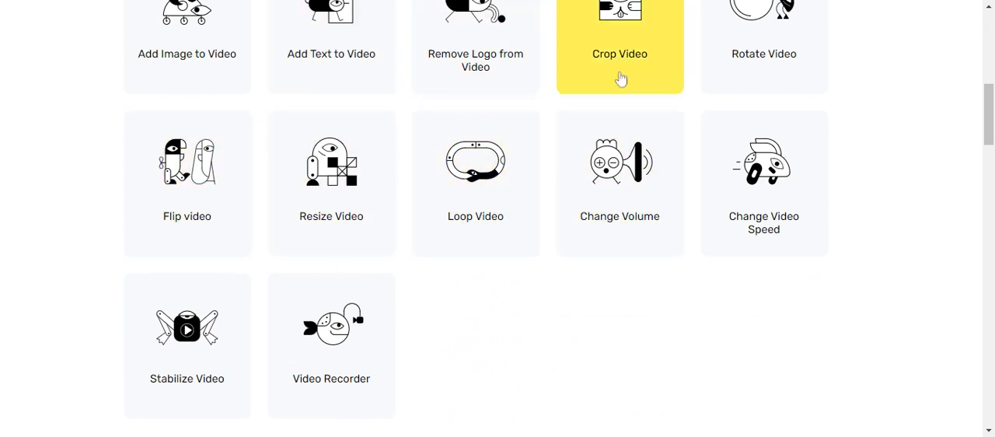
{"action": "mouse_move", "coordinate": [261, 196]}
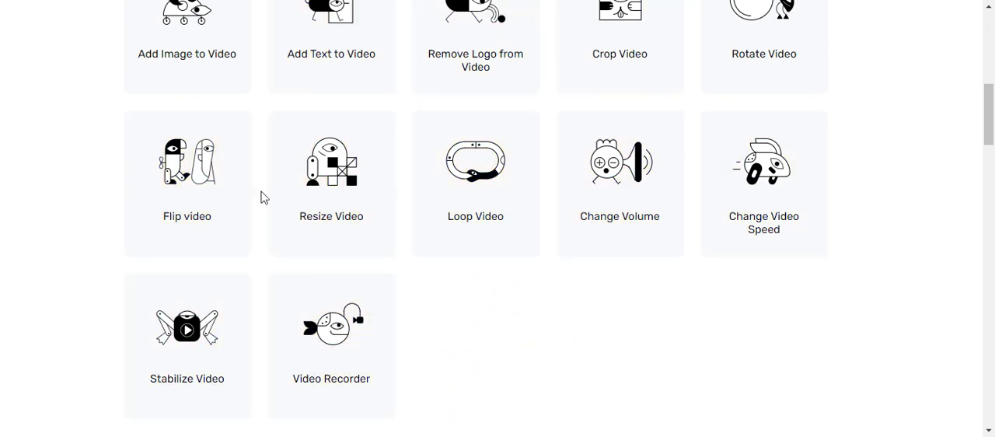
{"action": "mouse_move", "coordinate": [836, 163]}
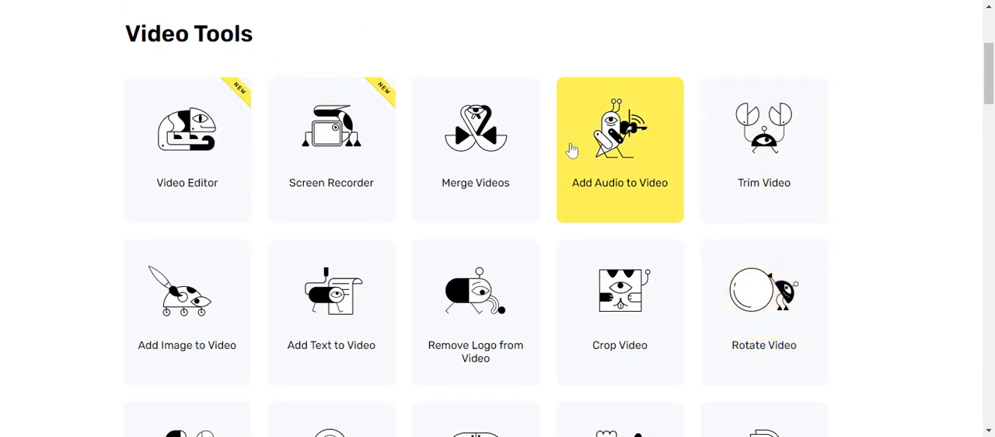
{"action": "scroll", "scroll_direction": "down", "scroll_amount": 3}
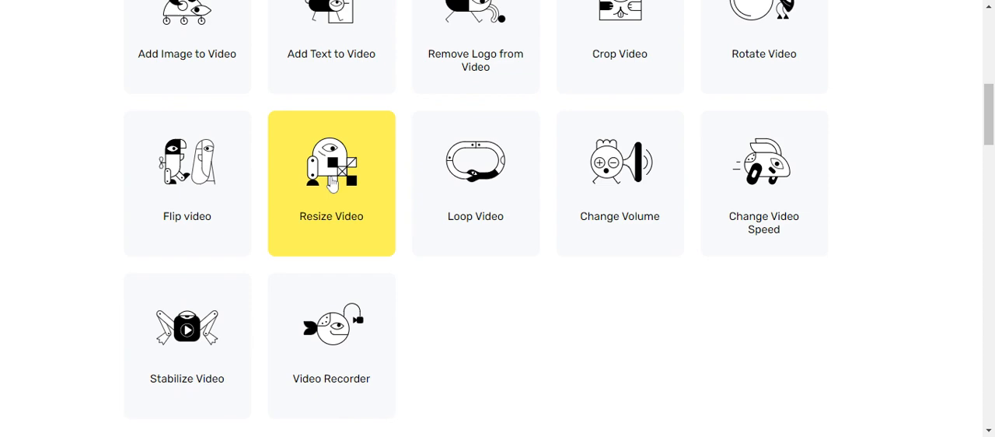
{"action": "left_click", "coordinate": [331, 183]}
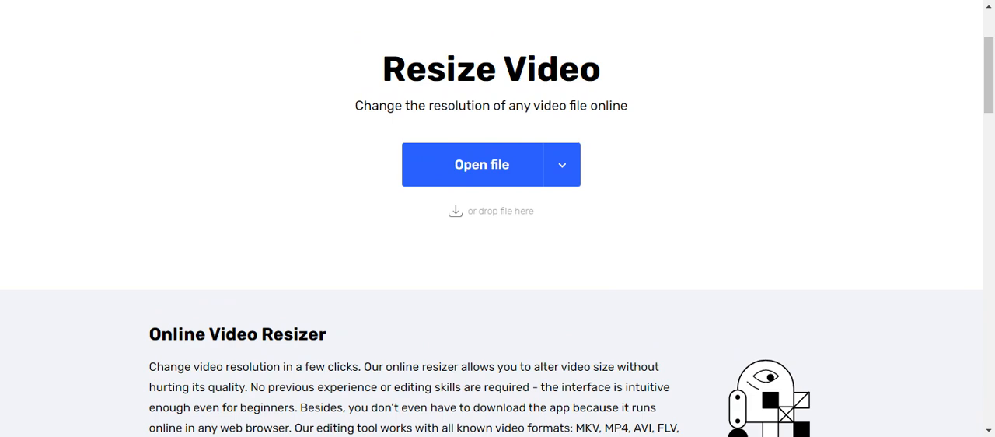
{"action": "left_click", "coordinate": [482, 165]}
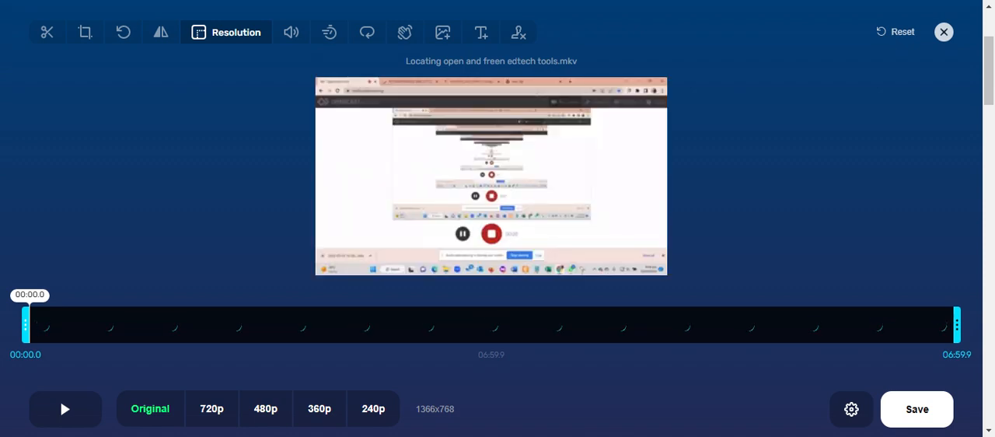
{"action": "mouse_move", "coordinate": [467, 112]}
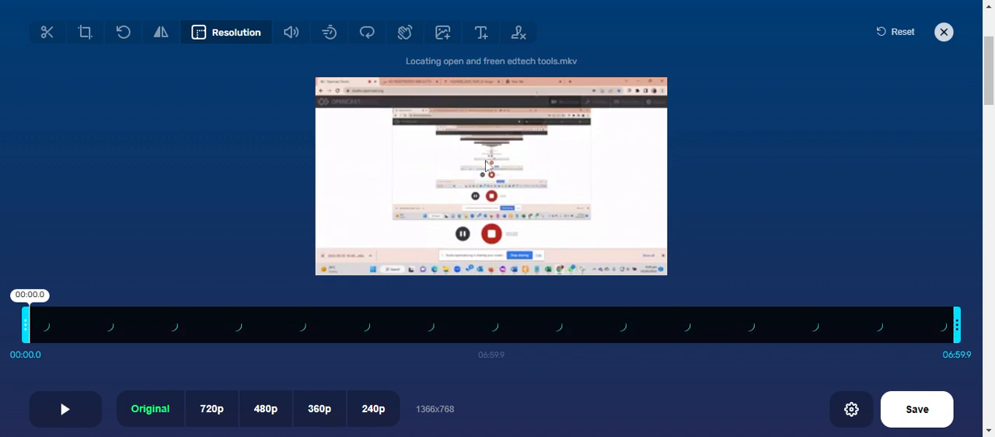
{"action": "mouse_move", "coordinate": [513, 200]}
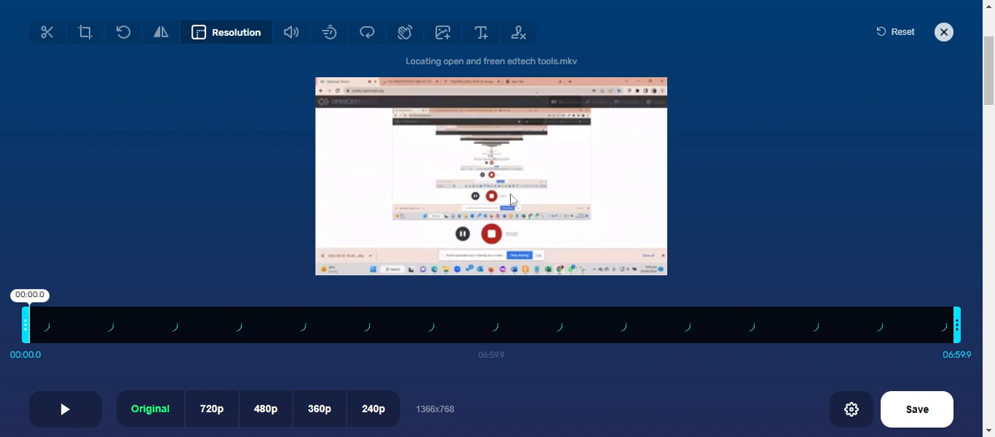
{"action": "mouse_move", "coordinate": [482, 181]}
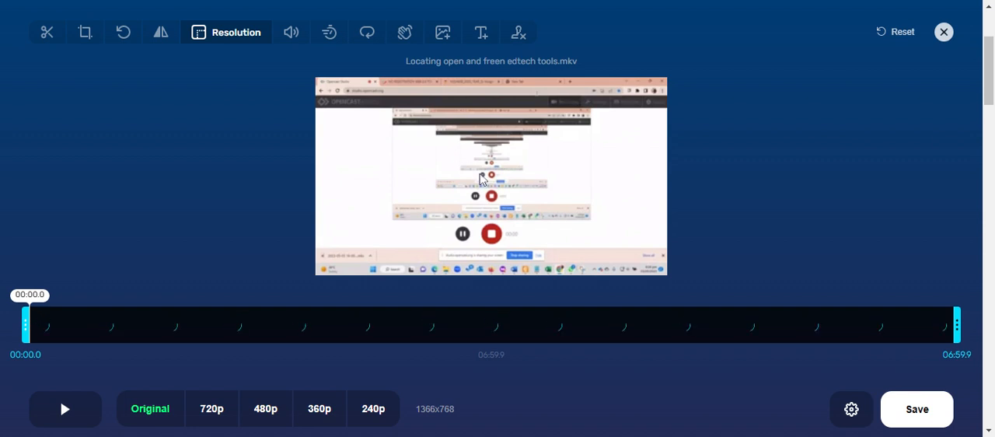
{"action": "mouse_move", "coordinate": [513, 159]}
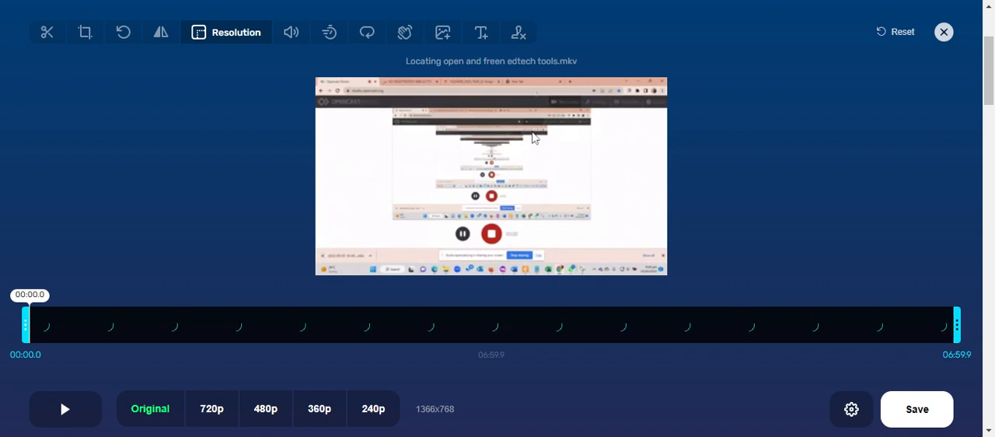
{"action": "mouse_move", "coordinate": [511, 292]}
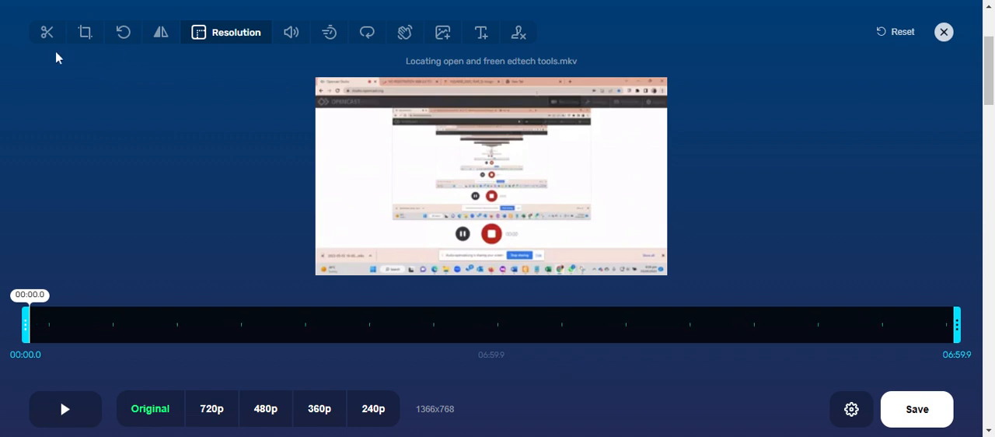
{"action": "mouse_move", "coordinate": [47, 31]}
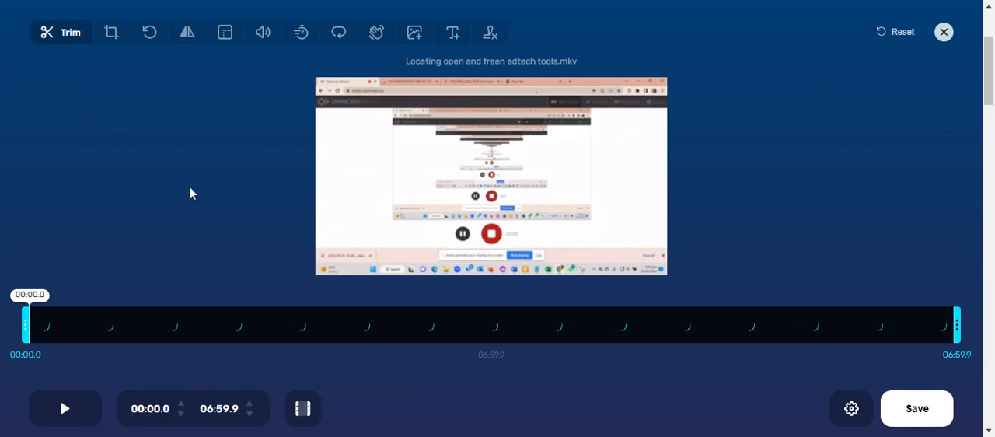
{"action": "mouse_move", "coordinate": [112, 31]}
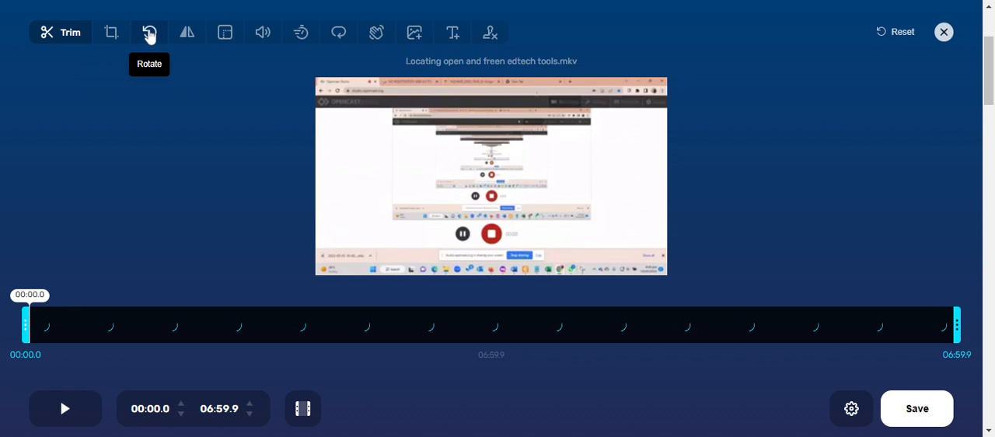
{"action": "mouse_move", "coordinate": [187, 33]}
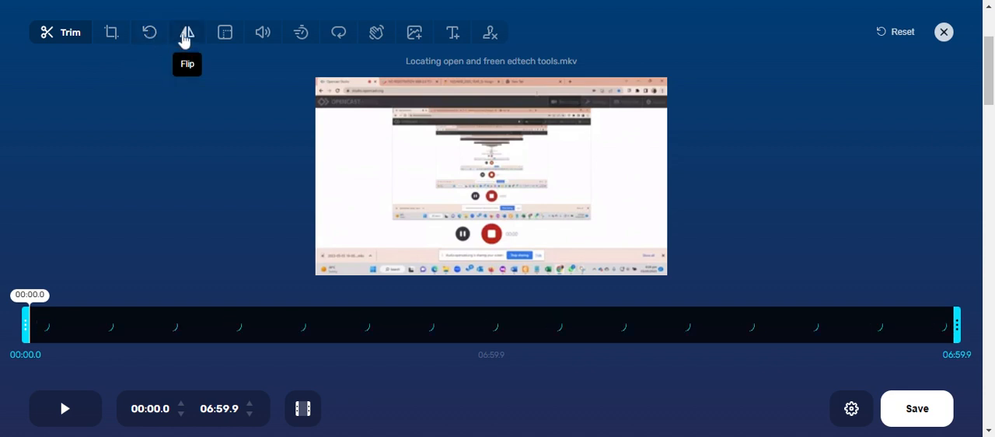
{"action": "mouse_move", "coordinate": [224, 31]}
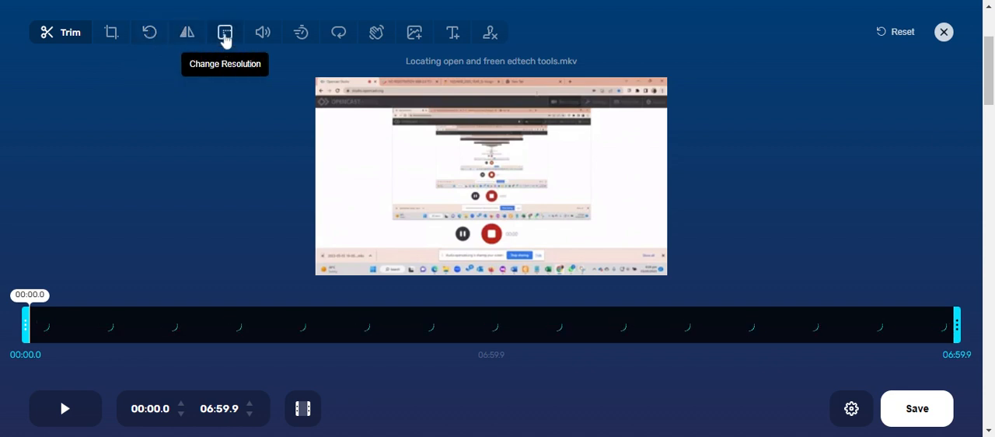
{"action": "mouse_move", "coordinate": [263, 31]}
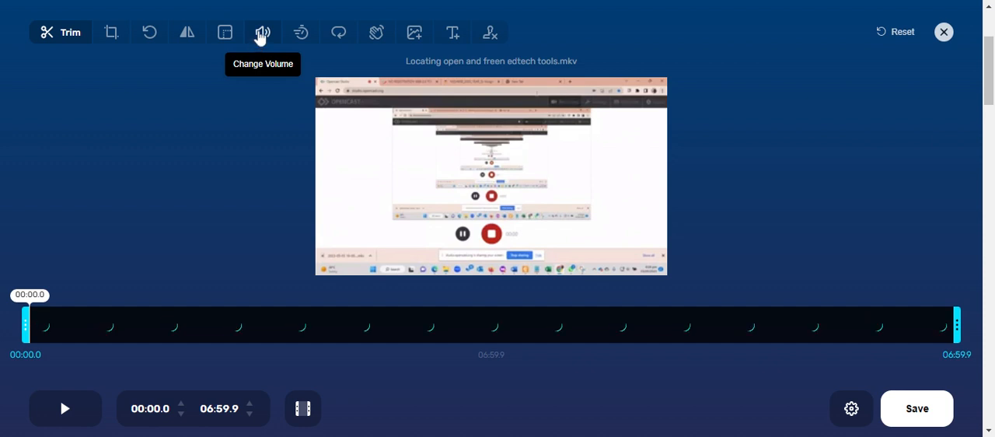
{"action": "mouse_move", "coordinate": [301, 33]}
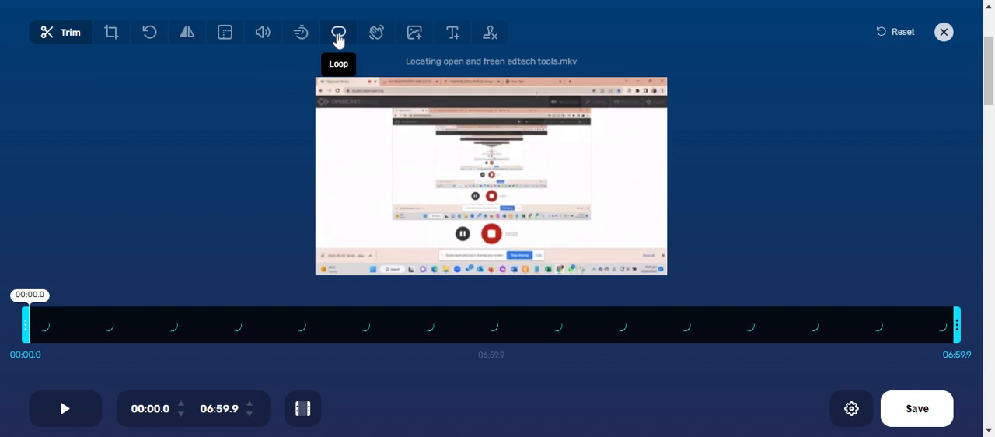
{"action": "mouse_move", "coordinate": [414, 33]}
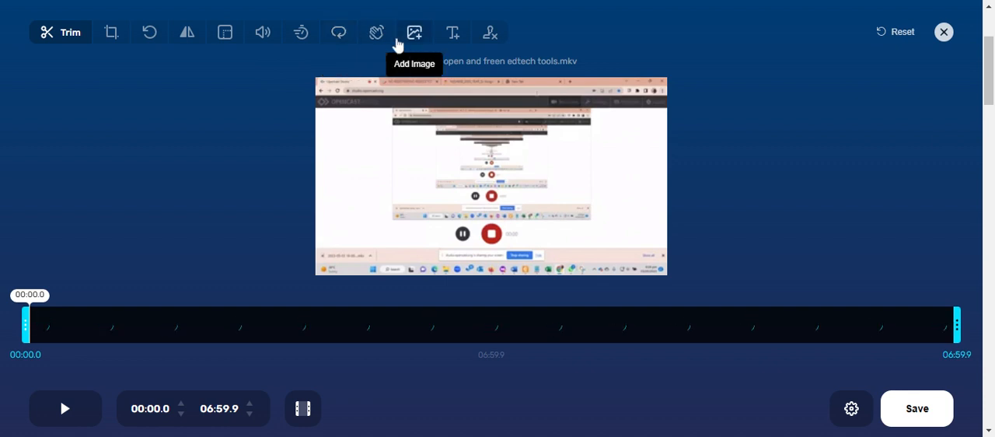
{"action": "mouse_move", "coordinate": [376, 31]}
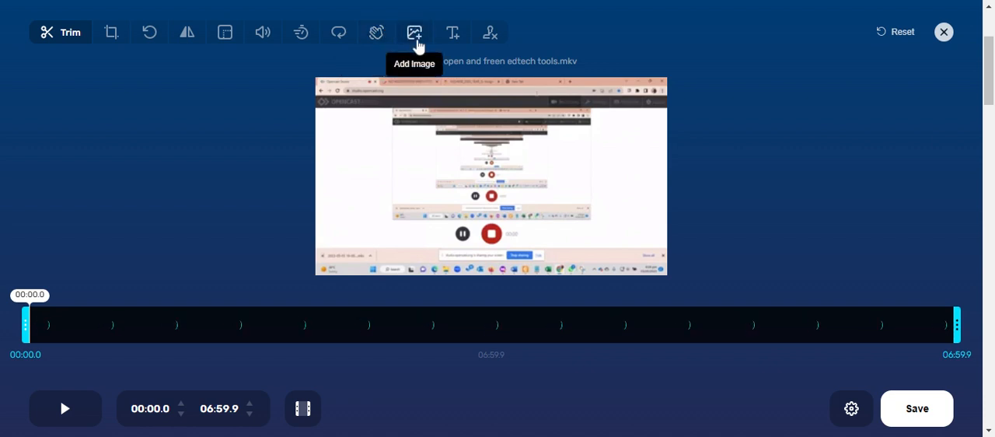
{"action": "mouse_move", "coordinate": [454, 31]}
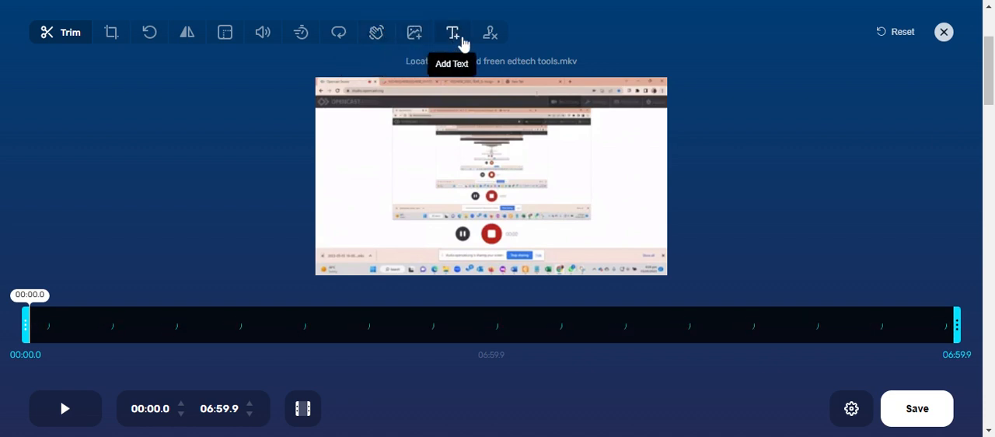
{"action": "mouse_move", "coordinate": [731, 90]}
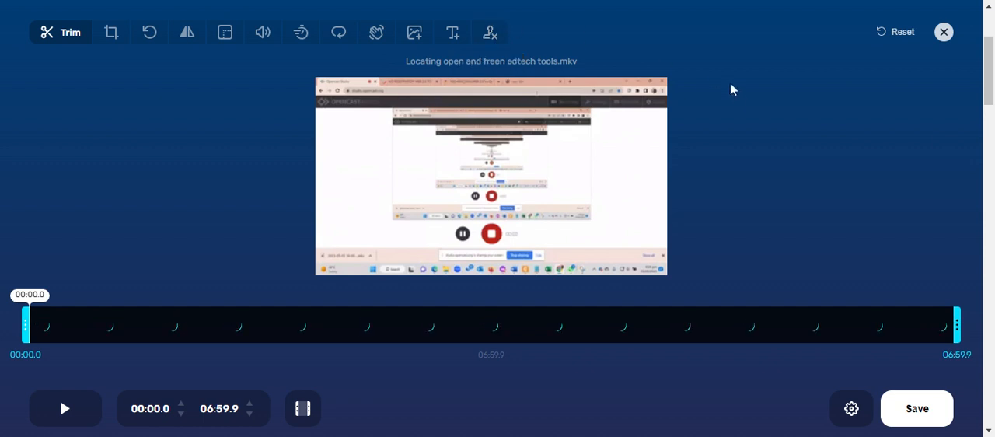
{"action": "mouse_move", "coordinate": [205, 131]}
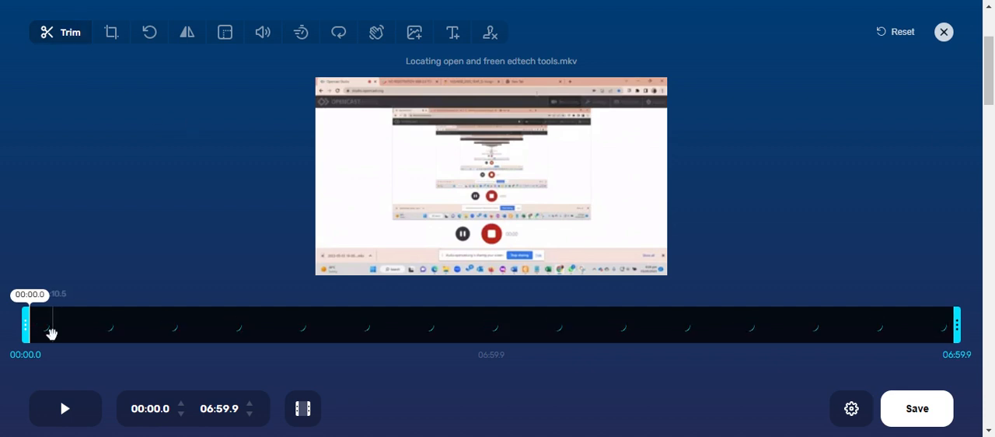
- Drag the left trim handle so the kept clip starts at 01:01.5
{"action": "left_click_drag", "start_coordinate": [25, 327], "coordinate": [43, 326]}
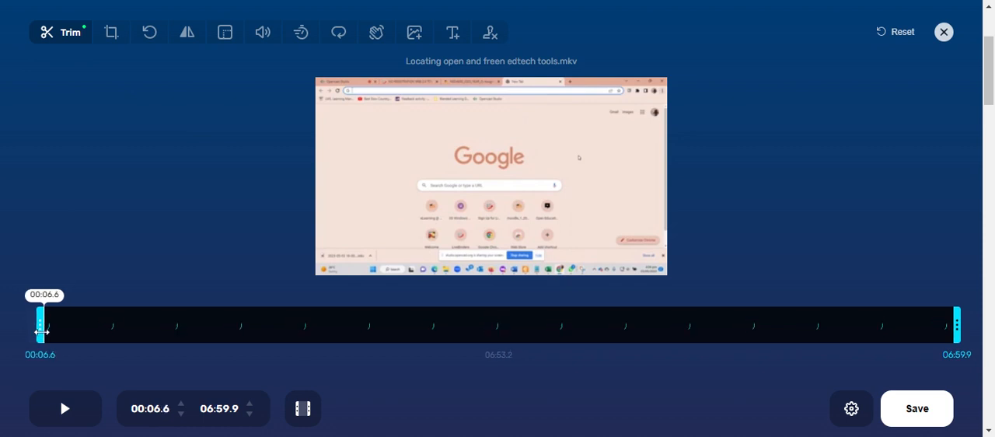
{"action": "left_click_drag", "start_coordinate": [40, 320], "coordinate": [74, 320]}
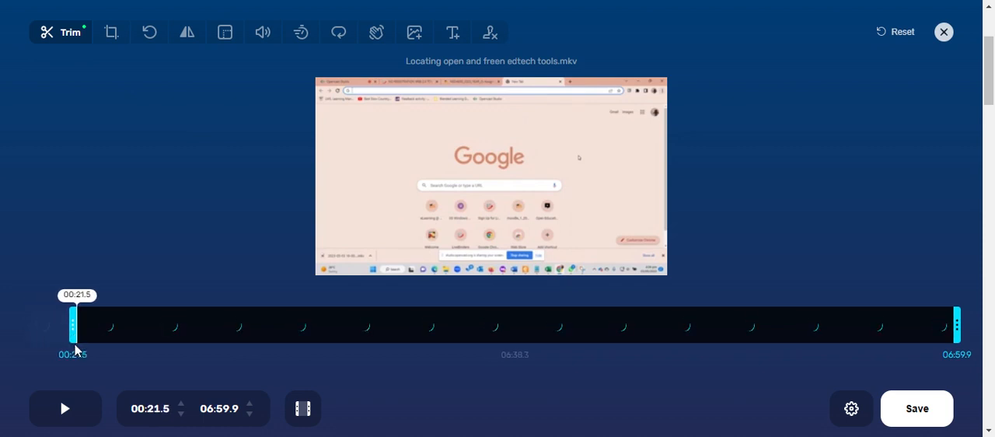
{"action": "left_click_drag", "start_coordinate": [72, 327], "coordinate": [62, 326]}
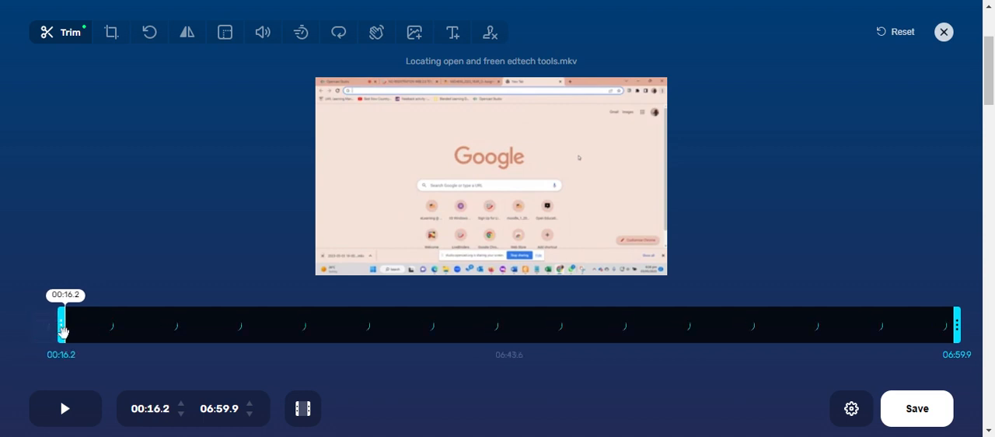
{"action": "left_click_drag", "start_coordinate": [61, 325], "coordinate": [193, 325]}
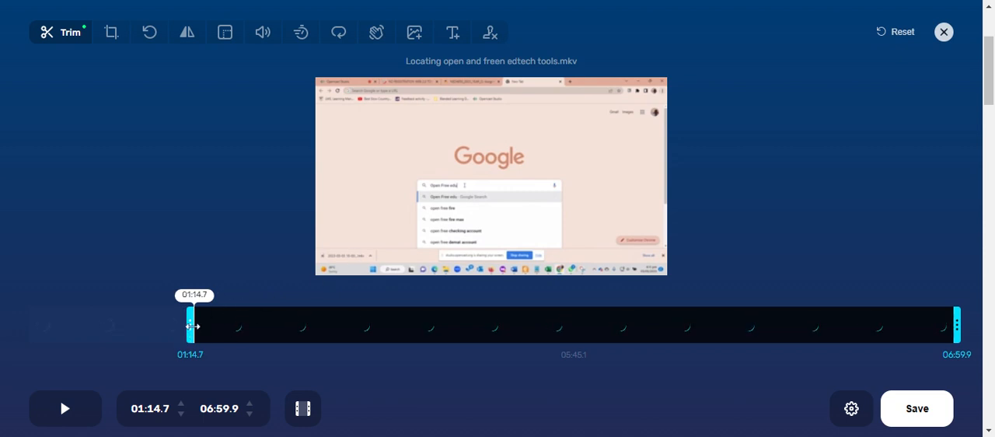
{"action": "left_click_drag", "start_coordinate": [189, 325], "coordinate": [202, 325]}
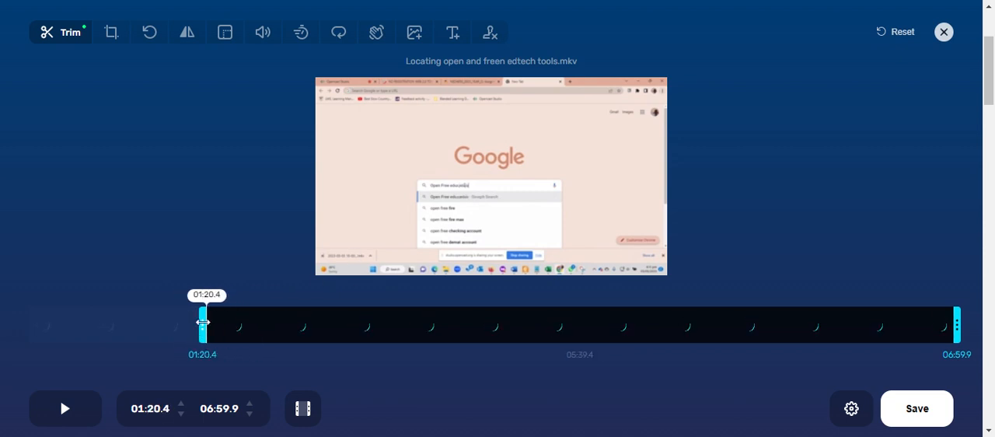
{"action": "left_click_drag", "start_coordinate": [202, 321], "coordinate": [166, 320]}
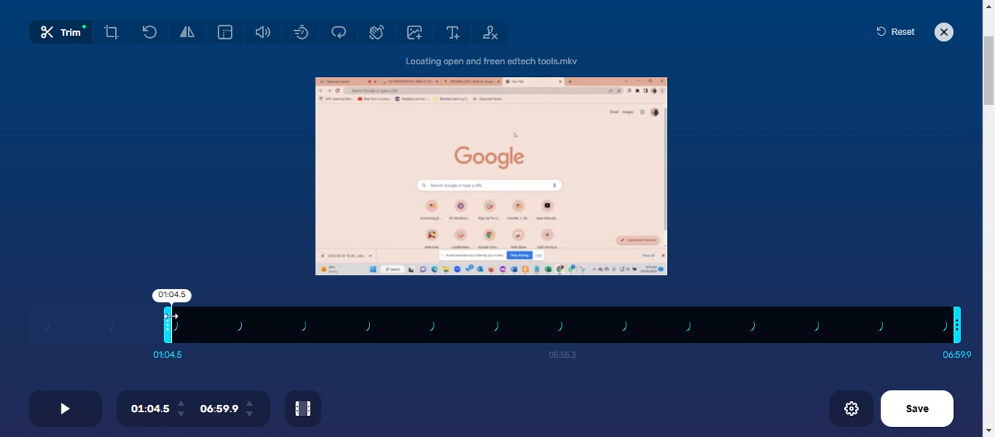
{"action": "left_click_drag", "start_coordinate": [168, 319], "coordinate": [161, 319]}
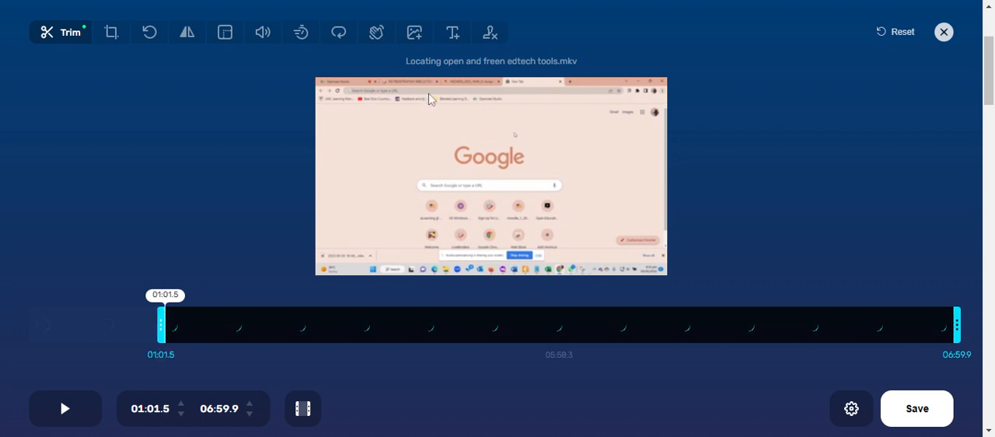
- Drag the right trim handle so the kept clip ends at 06:28.1
{"action": "left_click_drag", "start_coordinate": [951, 326], "coordinate": [957, 326]}
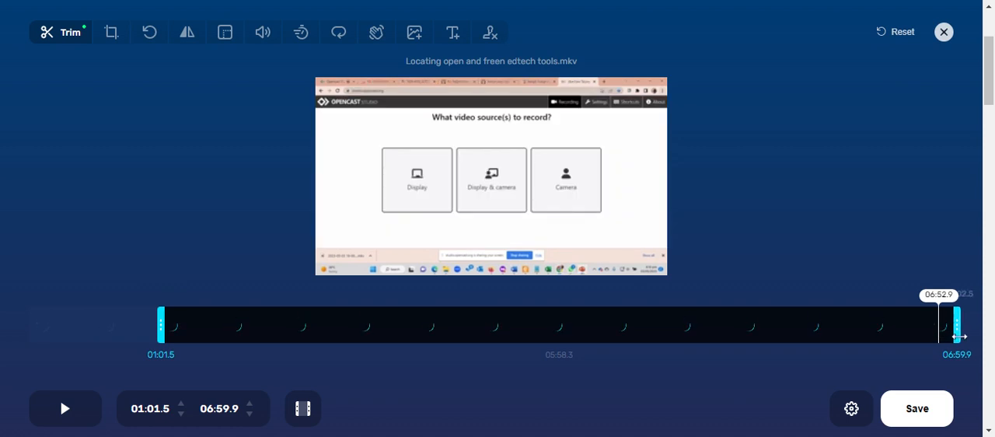
{"action": "left_click_drag", "start_coordinate": [955, 327], "coordinate": [945, 326]}
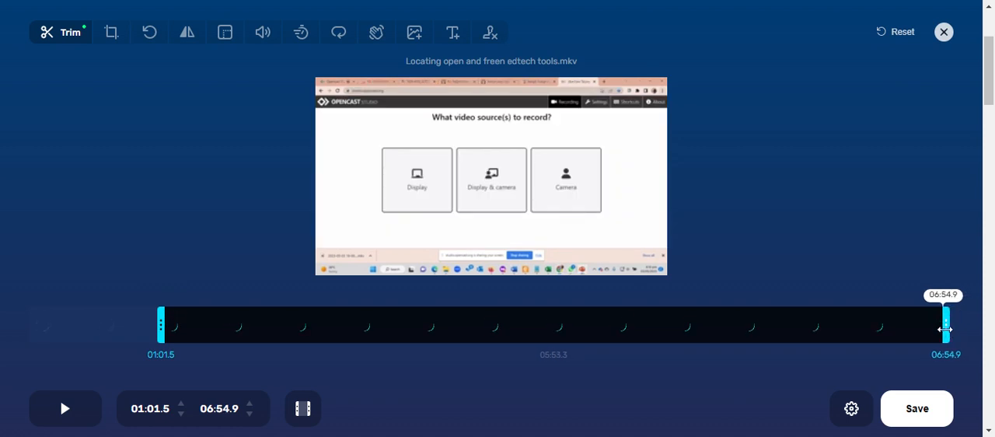
{"action": "left_click_drag", "start_coordinate": [945, 327], "coordinate": [931, 326]}
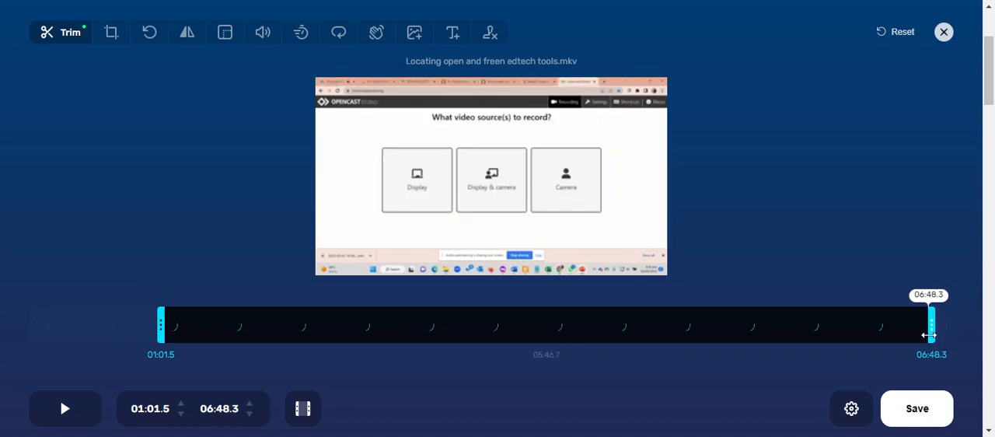
{"action": "left_click_drag", "start_coordinate": [931, 327], "coordinate": [905, 326]}
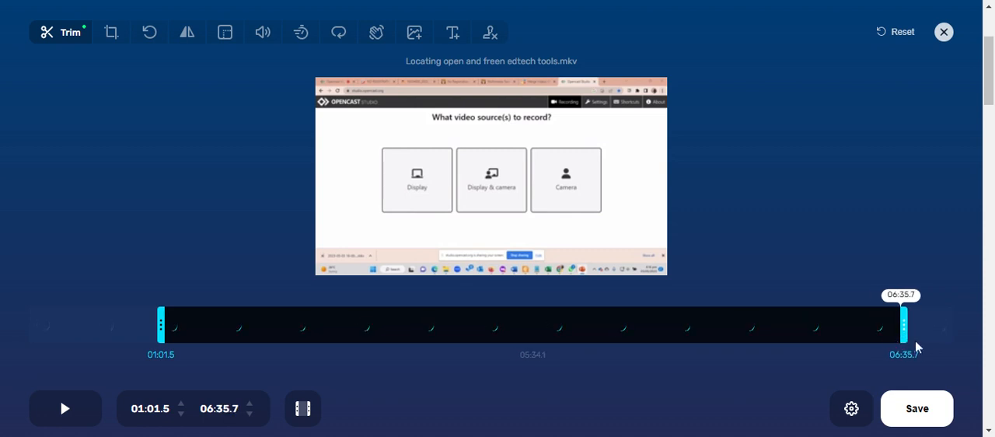
{"action": "left_click_drag", "start_coordinate": [905, 327], "coordinate": [942, 326]}
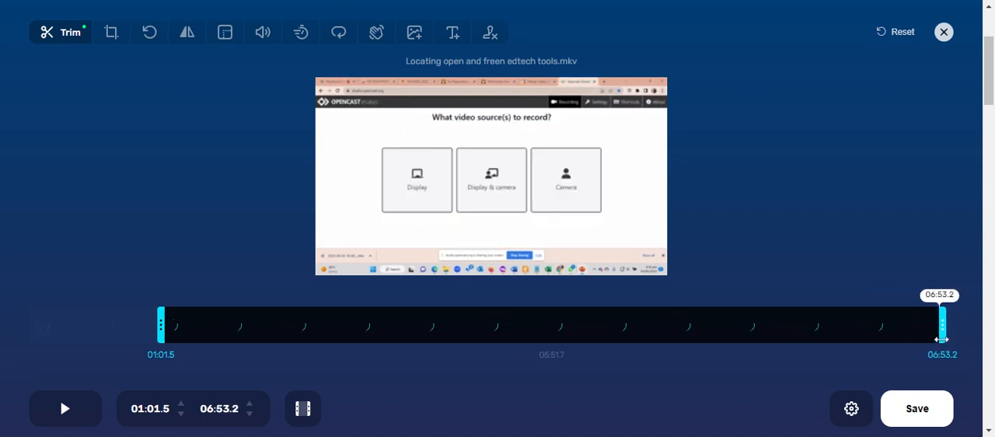
{"action": "left_click_drag", "start_coordinate": [940, 323], "coordinate": [892, 324]}
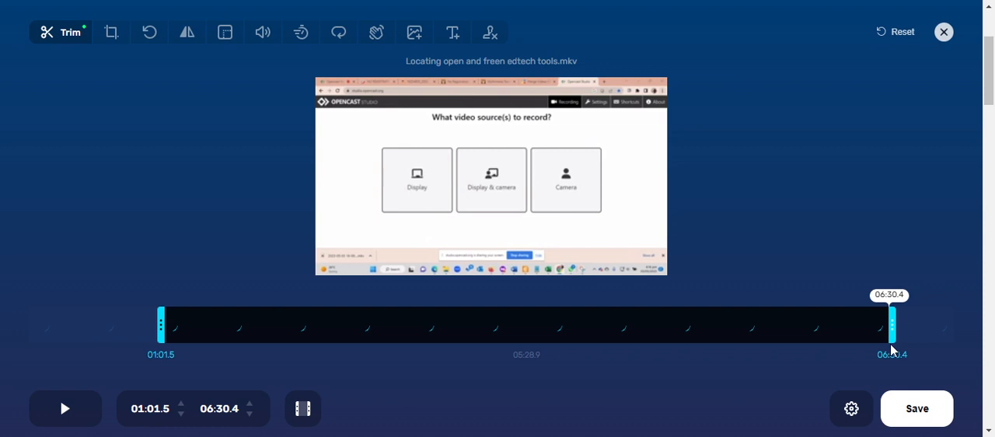
{"action": "left_click_drag", "start_coordinate": [892, 323], "coordinate": [884, 324]}
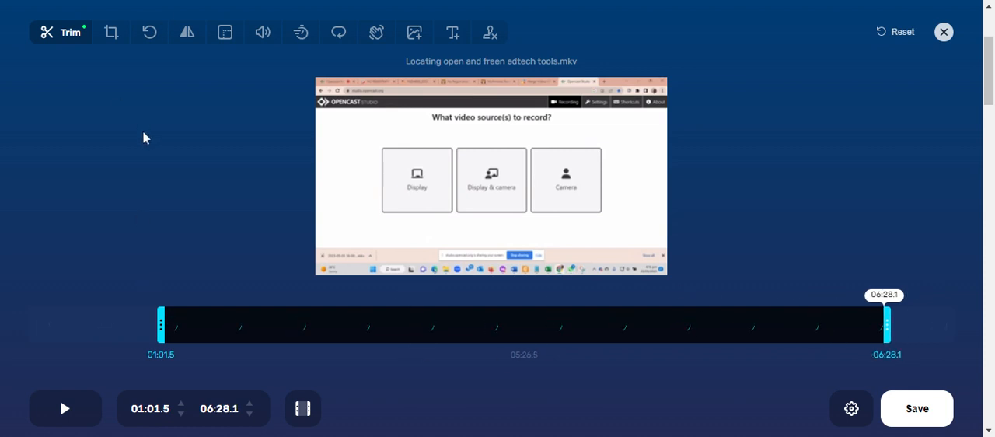
{"action": "mouse_move", "coordinate": [295, 102]}
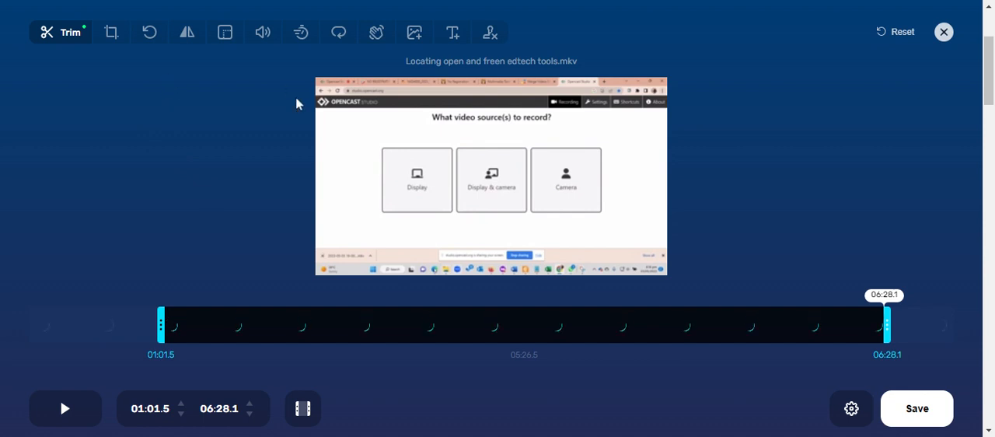
- Crop the frame to 1360 × 550 px, removing the top strip of the recorded screen
{"action": "left_click", "coordinate": [112, 31]}
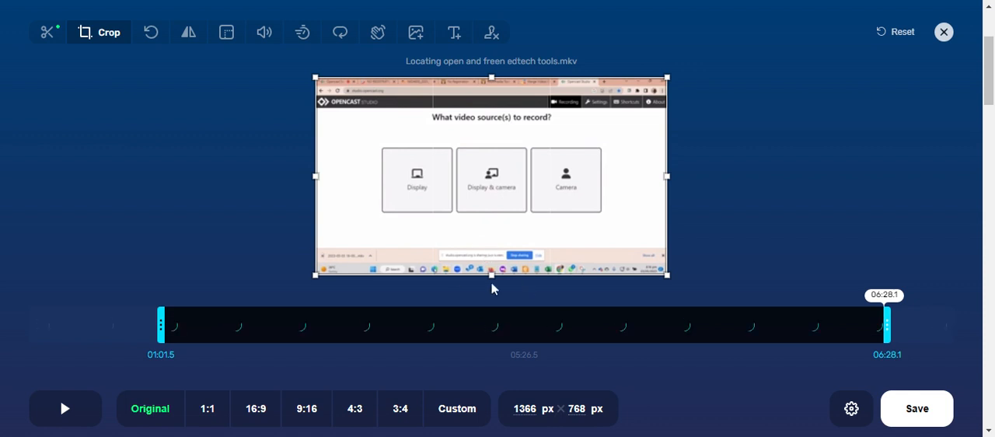
{"action": "left_click_drag", "start_coordinate": [491, 276], "coordinate": [492, 267]}
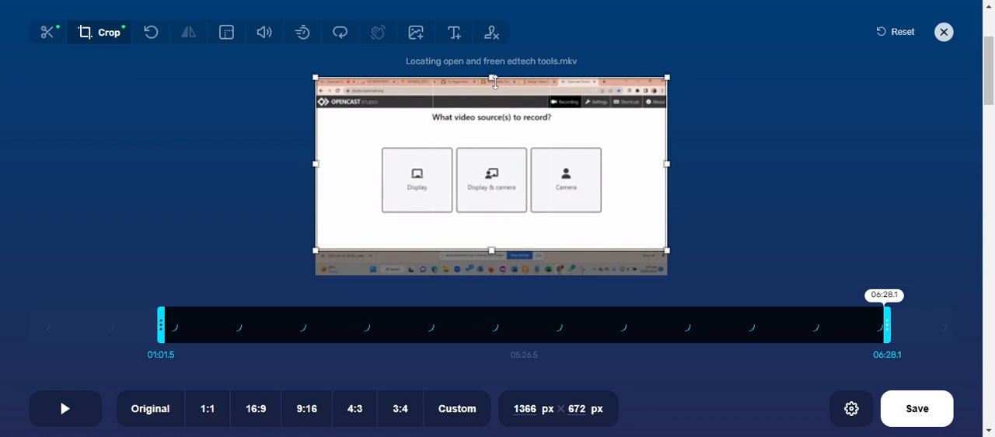
{"action": "left_click_drag", "start_coordinate": [492, 78], "coordinate": [491, 103]}
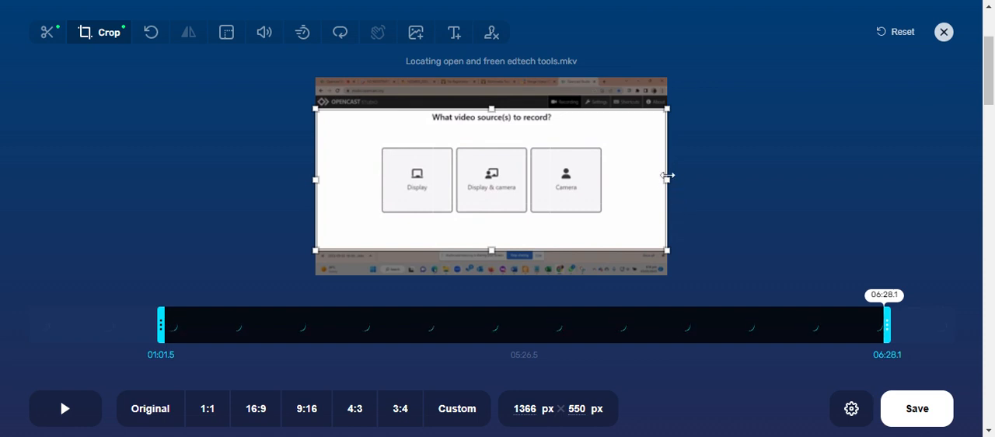
{"action": "left_click_drag", "start_coordinate": [668, 177], "coordinate": [665, 182]}
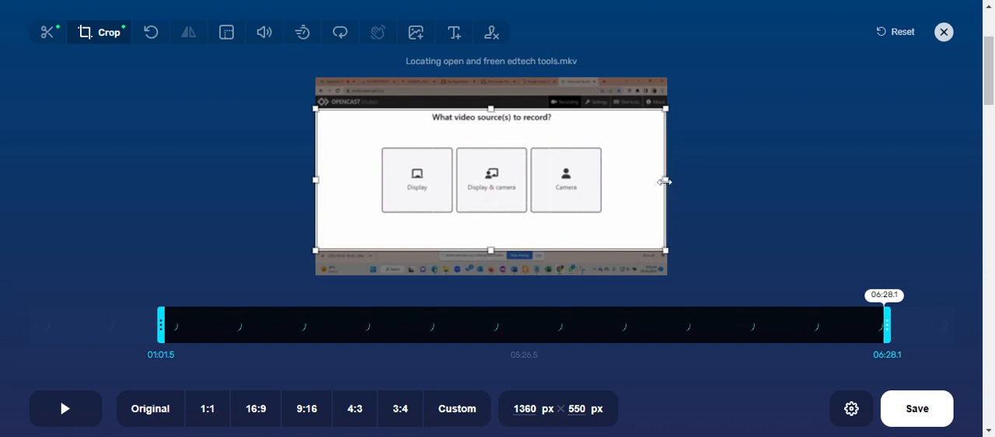
{"action": "mouse_move", "coordinate": [240, 80]}
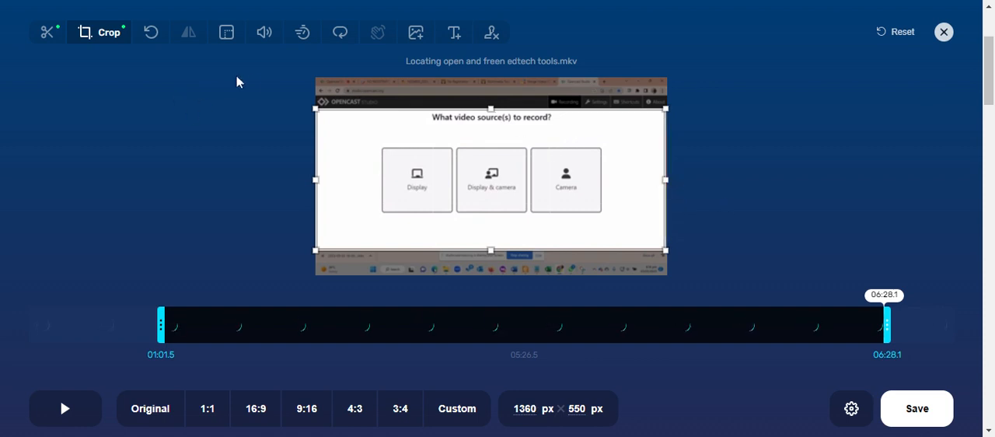
{"action": "mouse_move", "coordinate": [133, 55]}
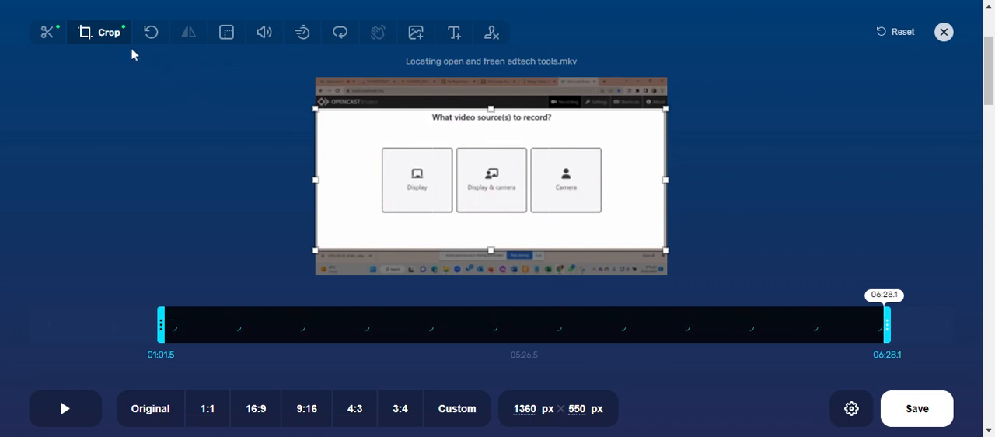
{"action": "mouse_move", "coordinate": [227, 31]}
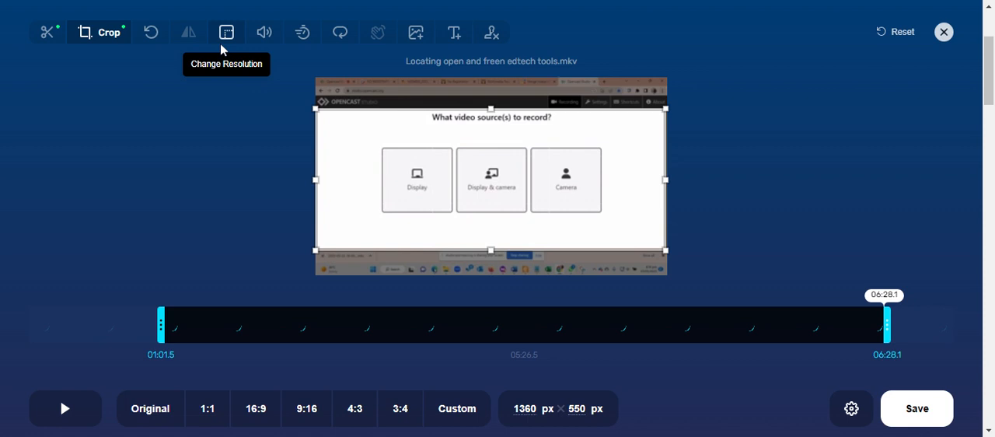
- Set the output resolution to the 480p preset (854×480)
{"action": "left_click", "coordinate": [227, 31]}
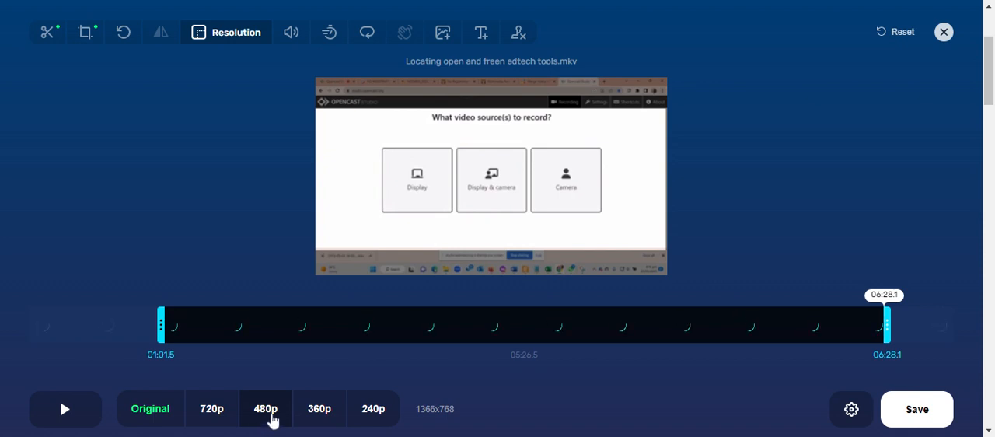
{"action": "left_click", "coordinate": [264, 407]}
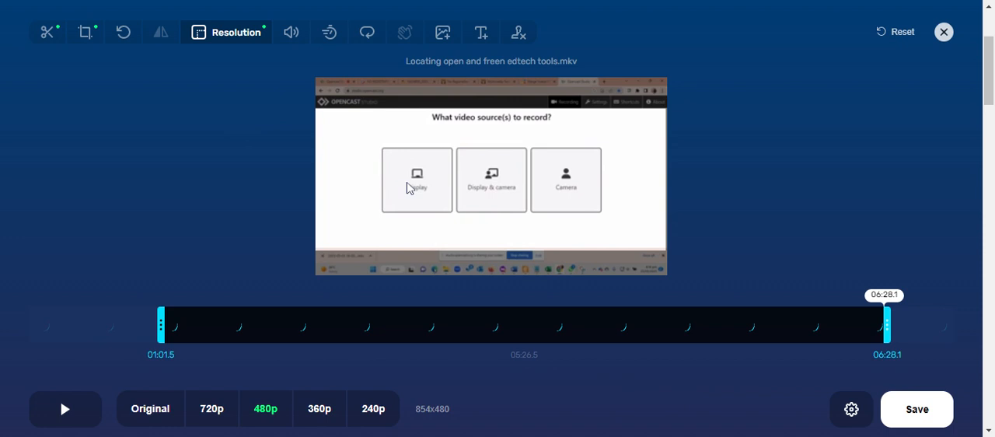
{"action": "left_click", "coordinate": [479, 31]}
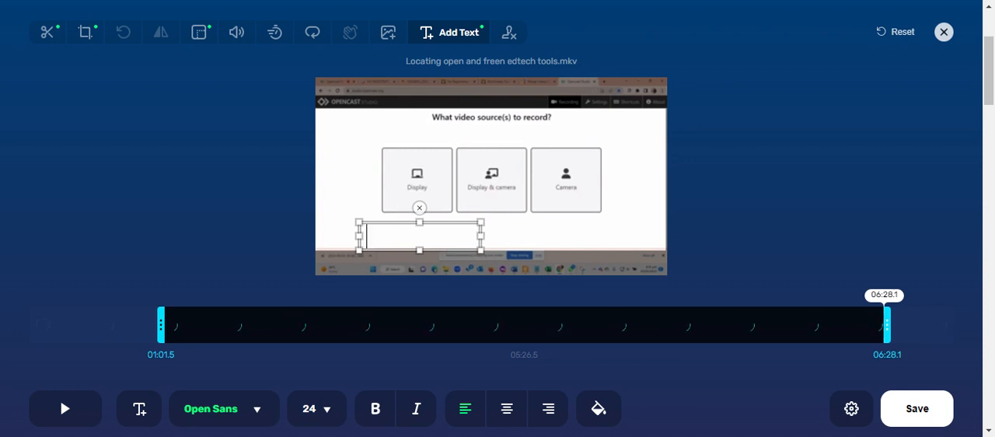
- Fill the caption box with 'Adding text to the videos'
{"action": "type", "text": "Adding text to the vi"}
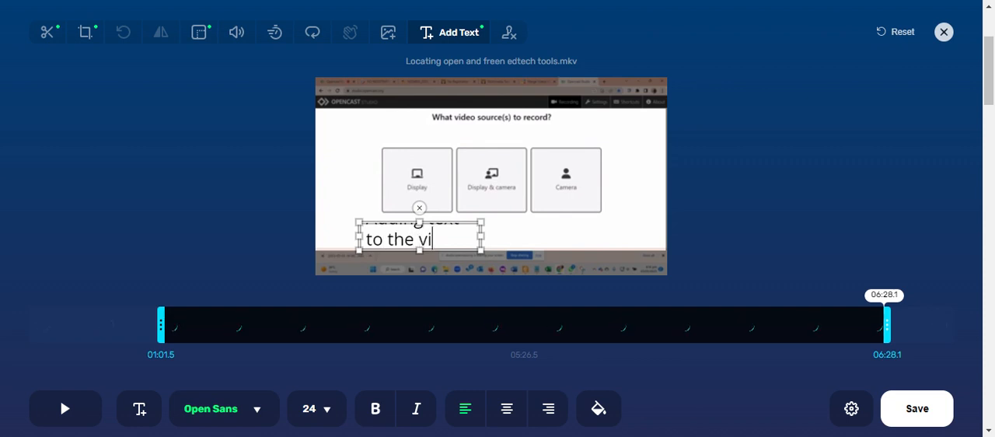
{"action": "type", "text": "de"}
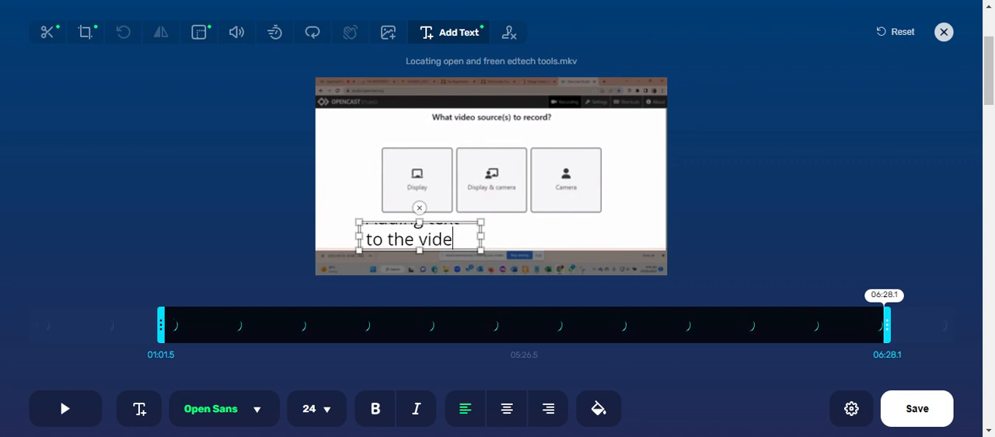
{"action": "type", "text": "os"}
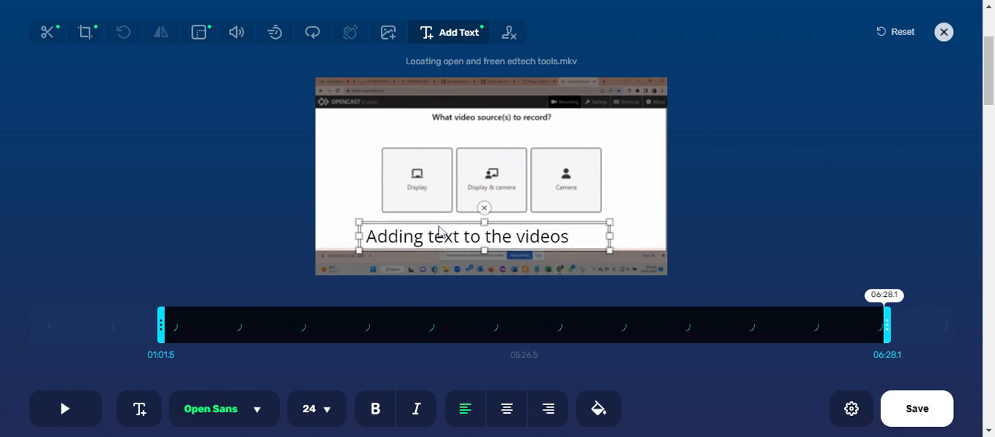
{"action": "mouse_move", "coordinate": [581, 265]}
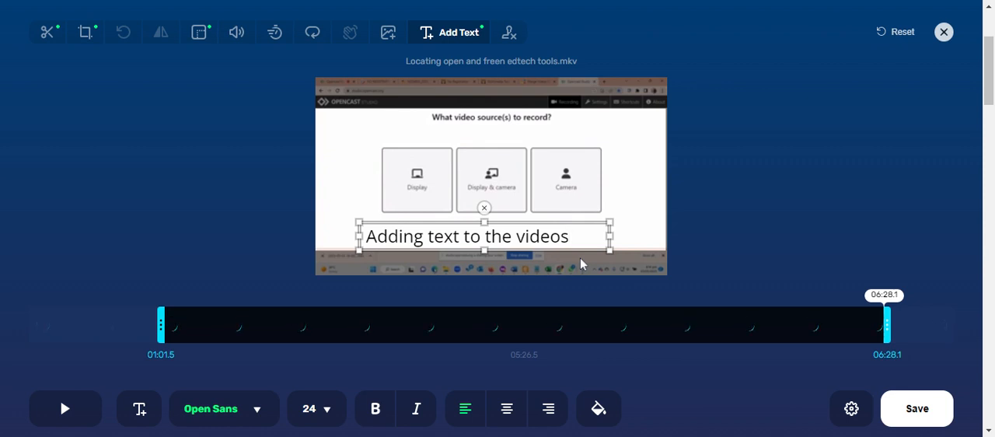
{"action": "mouse_move", "coordinate": [177, 247]}
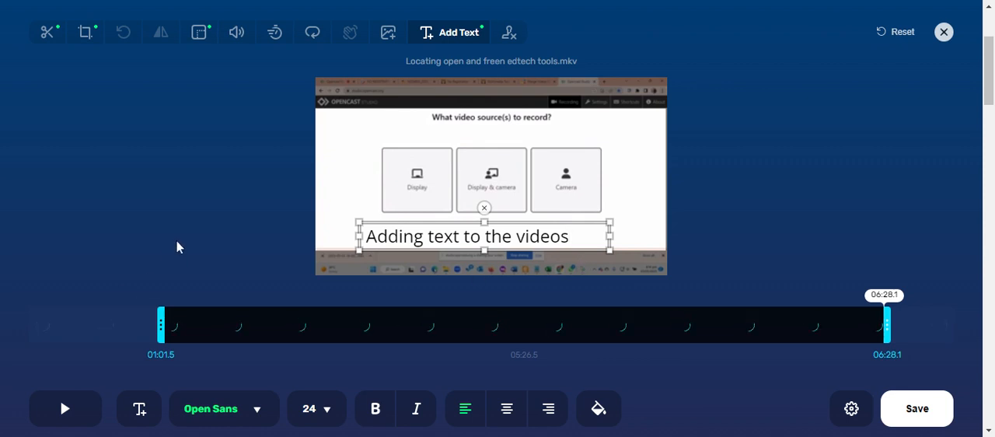
{"action": "mouse_move", "coordinate": [441, 283]}
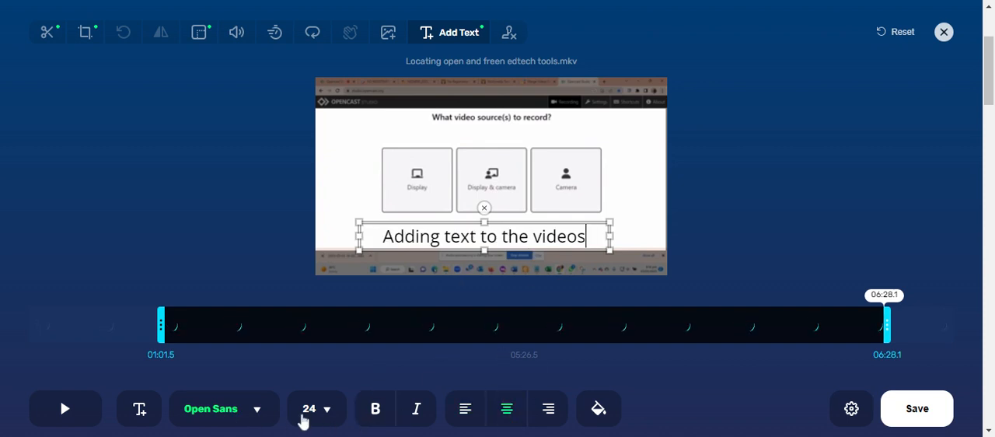
- Colour the caption text orange from the text colour choices
{"action": "left_click", "coordinate": [317, 407]}
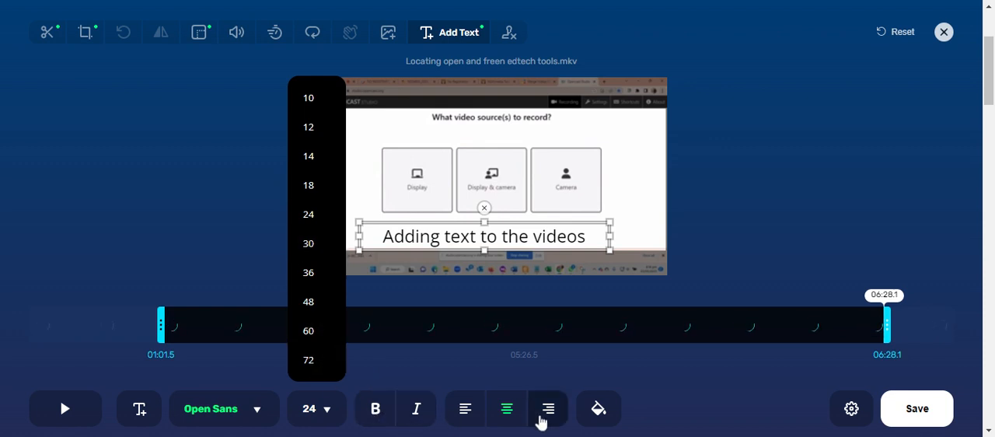
{"action": "left_click", "coordinate": [598, 407]}
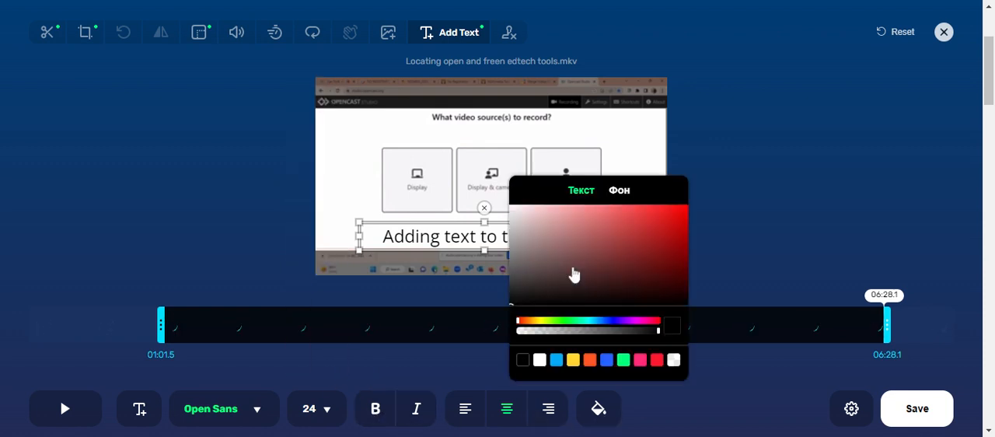
{"action": "left_click", "coordinate": [666, 207]}
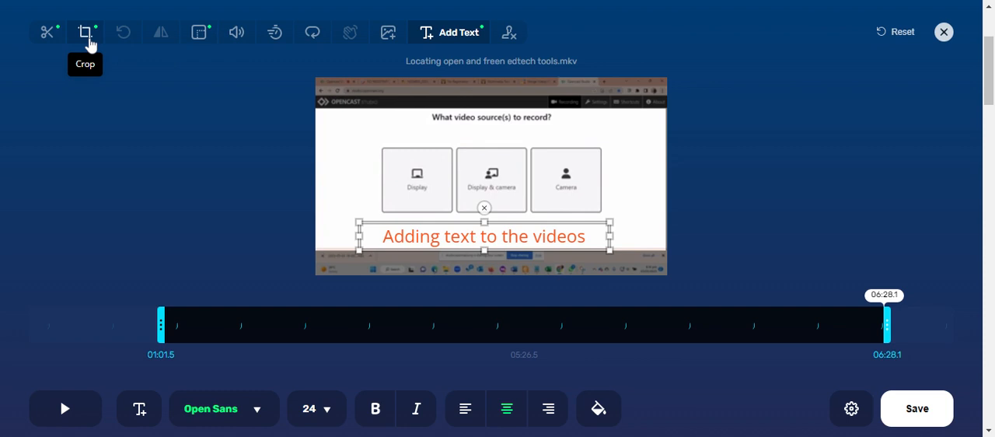
- Review the crop frame and start encoding the edited video as MP4
{"action": "left_click", "coordinate": [84, 31]}
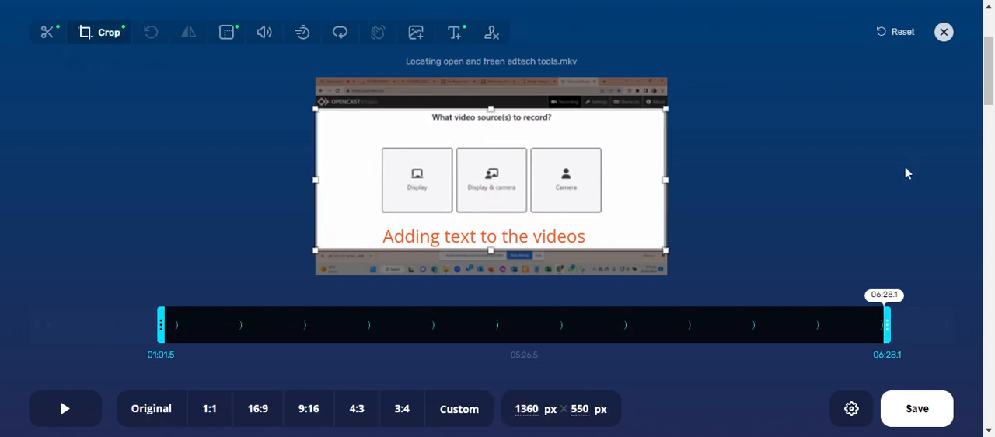
{"action": "left_click", "coordinate": [915, 408]}
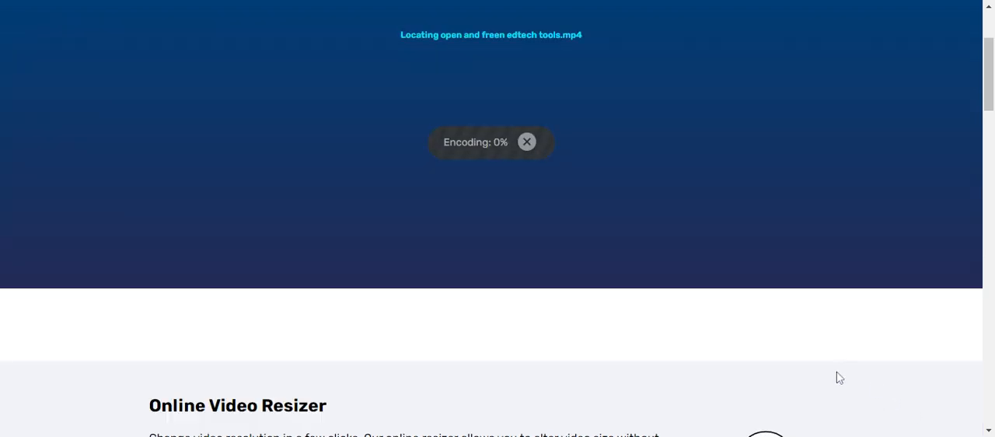
{"action": "mouse_move", "coordinate": [693, 181]}
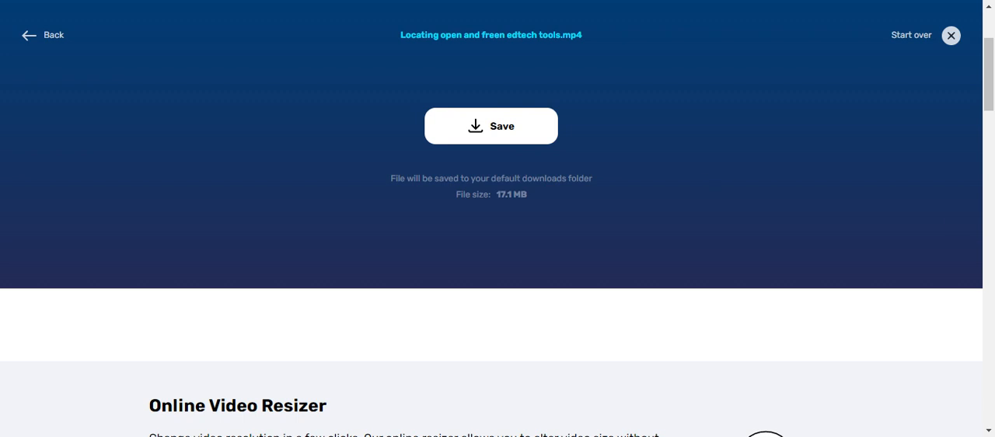
{"action": "mouse_move", "coordinate": [599, 144]}
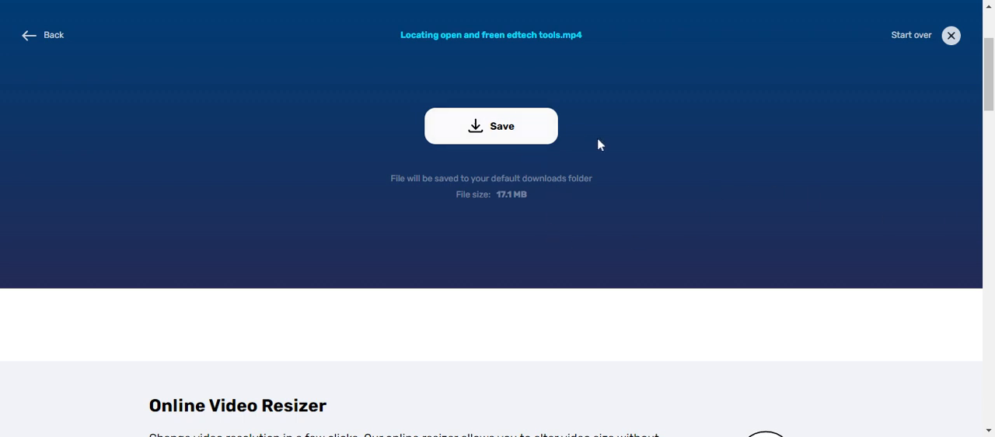
{"action": "mouse_move", "coordinate": [678, 118]}
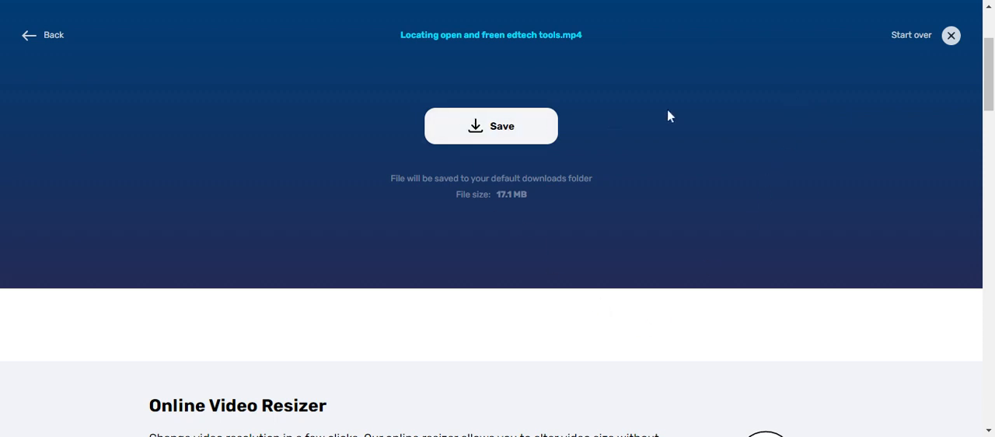
{"action": "mouse_move", "coordinate": [459, 140]}
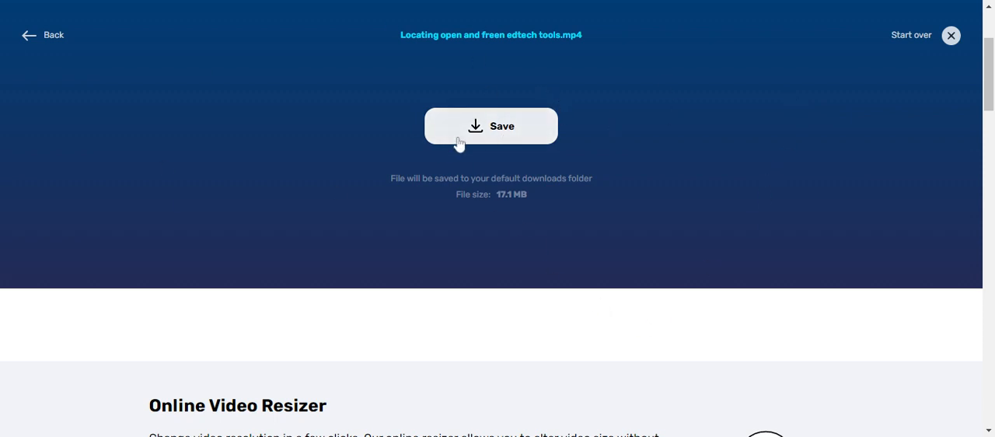